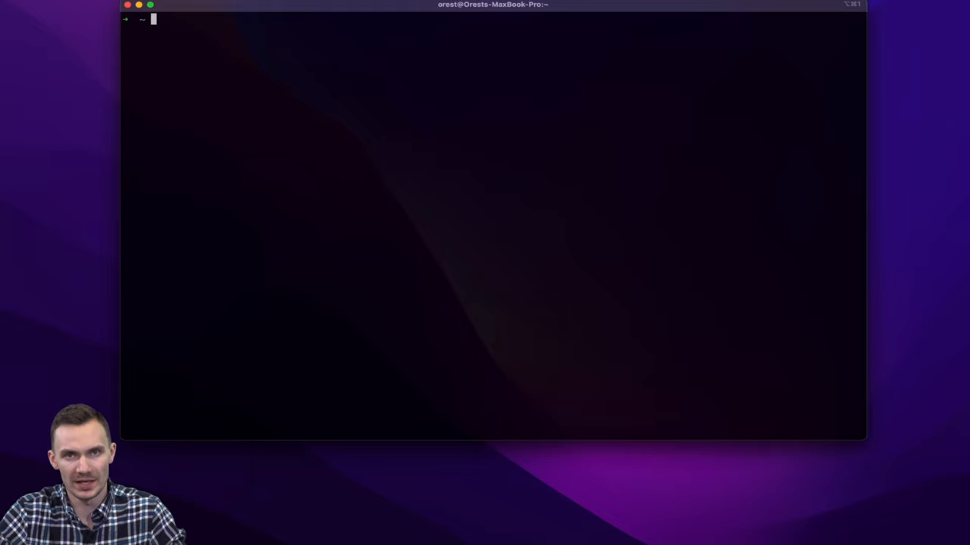
Install comgt, USB serial drivers, usb-modeswitch, minicom and luci-proto-3g via opkg, then enter reboot
type("ssh")
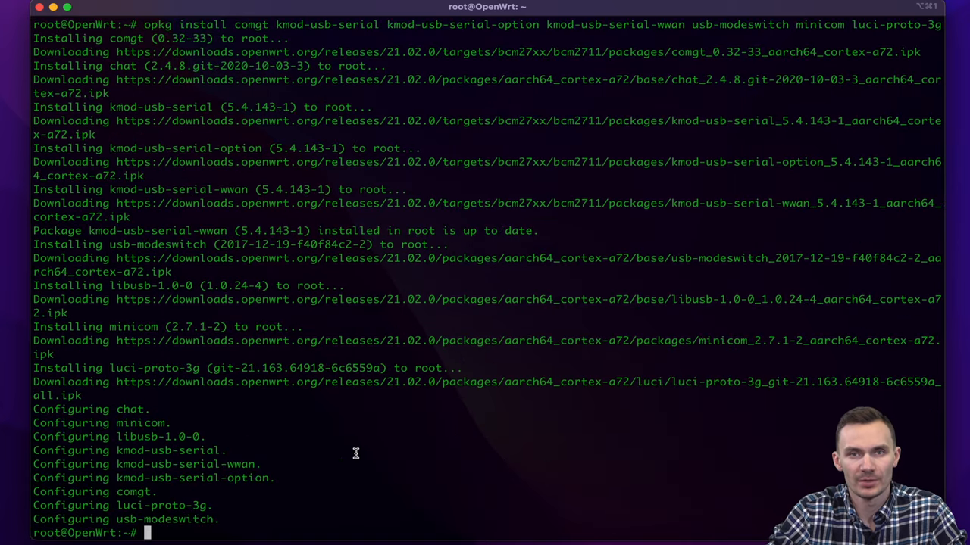
type("reboot")
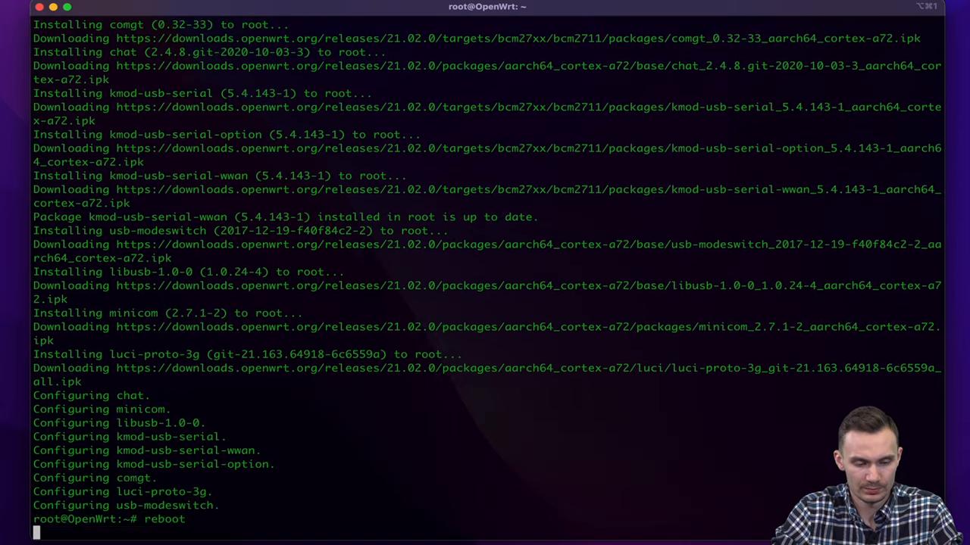
Reboot the router and find the dmesg lines attaching the GSM modem to ttyUSB0–ttyUSB4
key("Return")
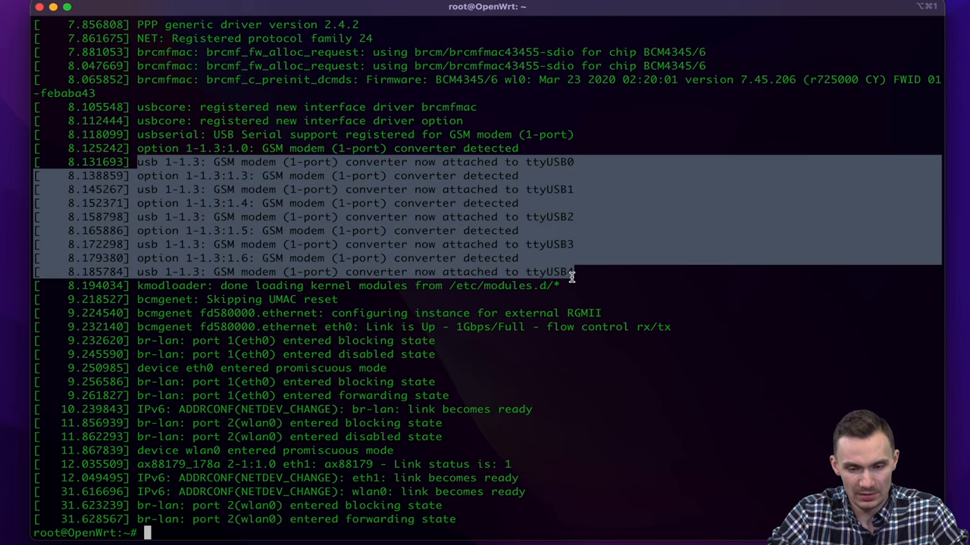
scroll("up", 3)
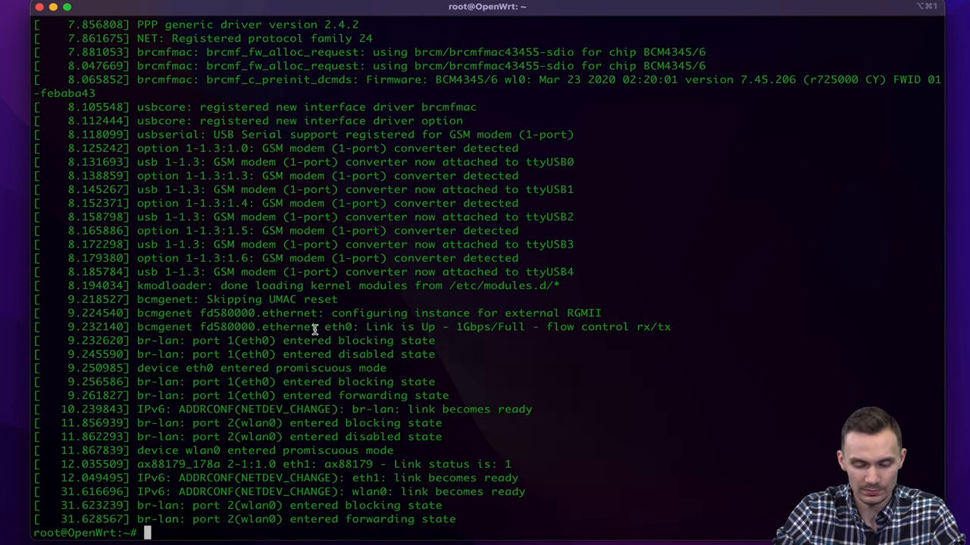
Start minicom on /dev/ttyUSB3 at 115200 baud to talk to the modem
type("minicom")
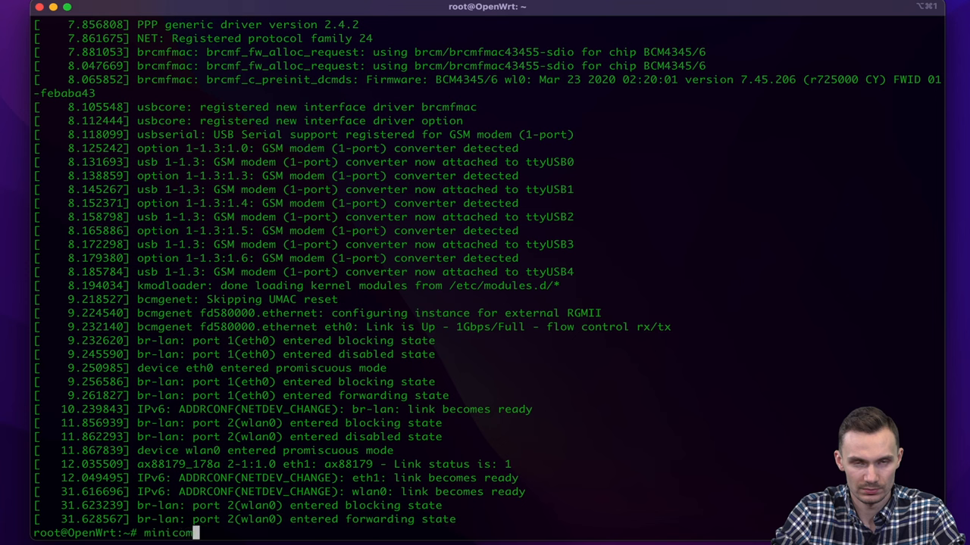
type("-b 115200")
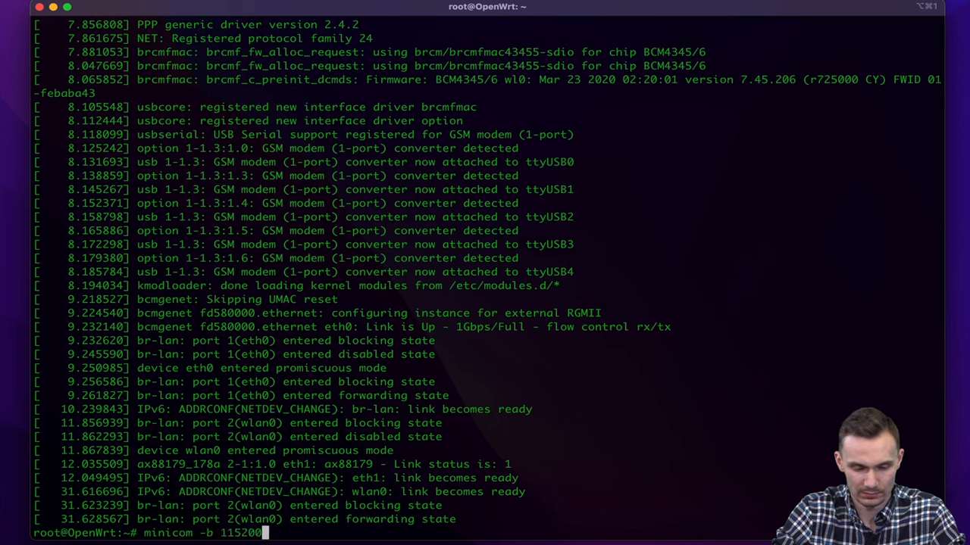
type("-D /dev/tt")
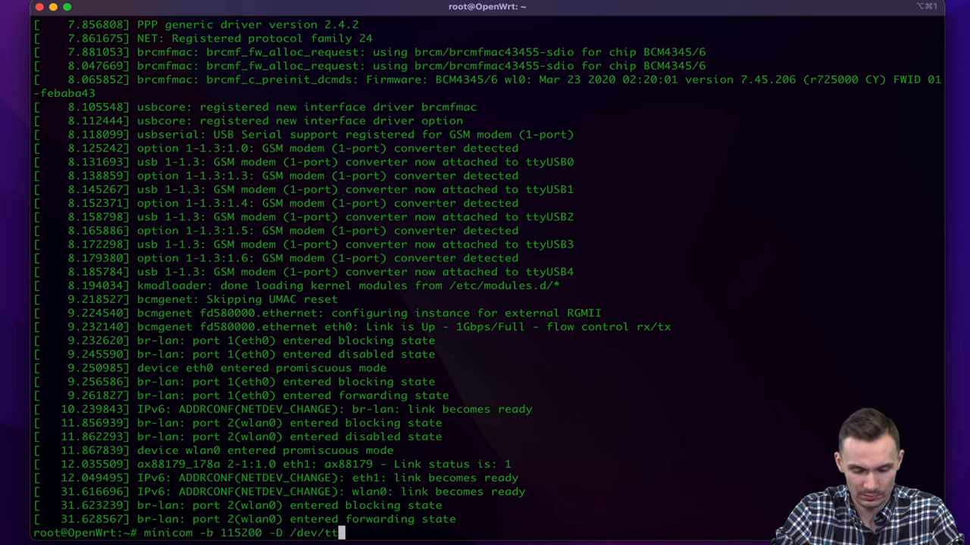
key("Return")
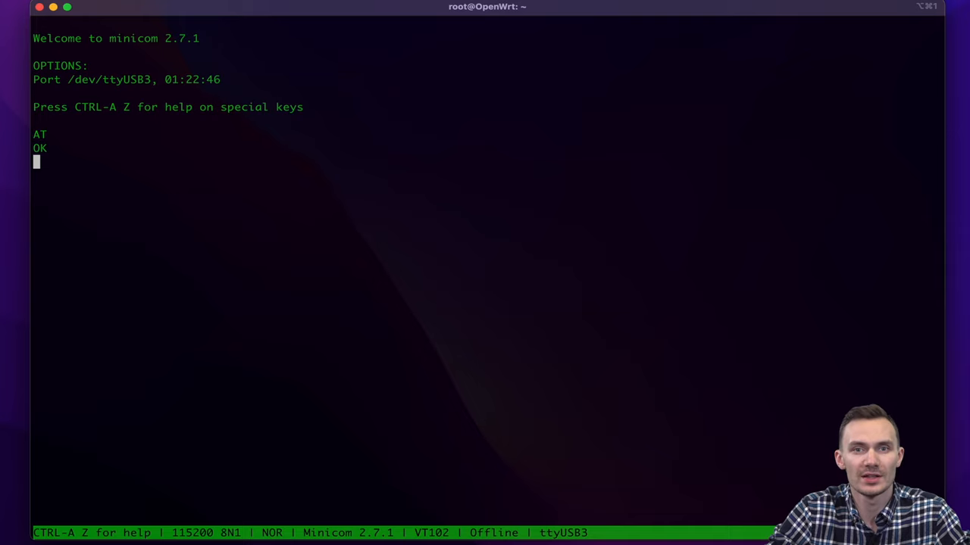
Query AT+COPS?, AT+CREG? and AT+CSQ, showing AT&T, registration 5 and signal 13
type("AT+COPS?")
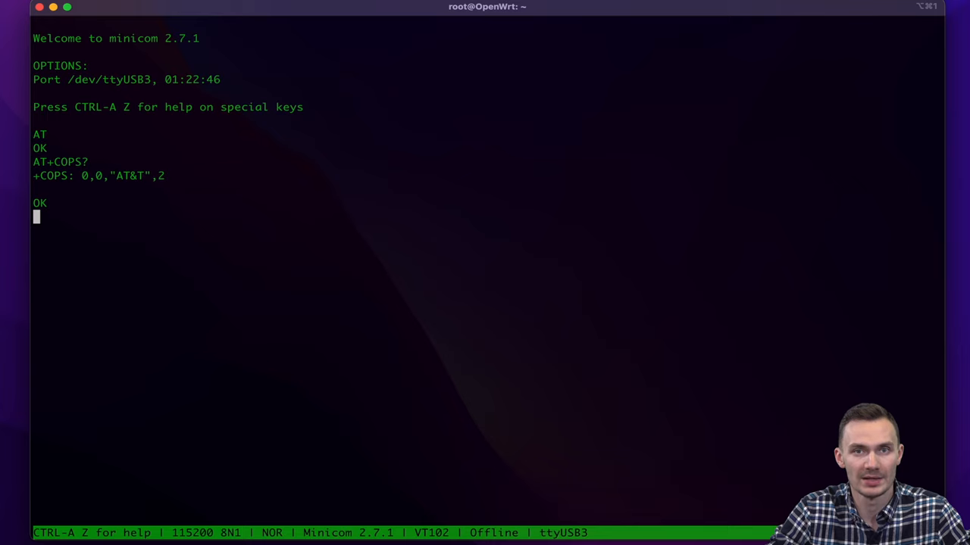
type("AT+CREG")
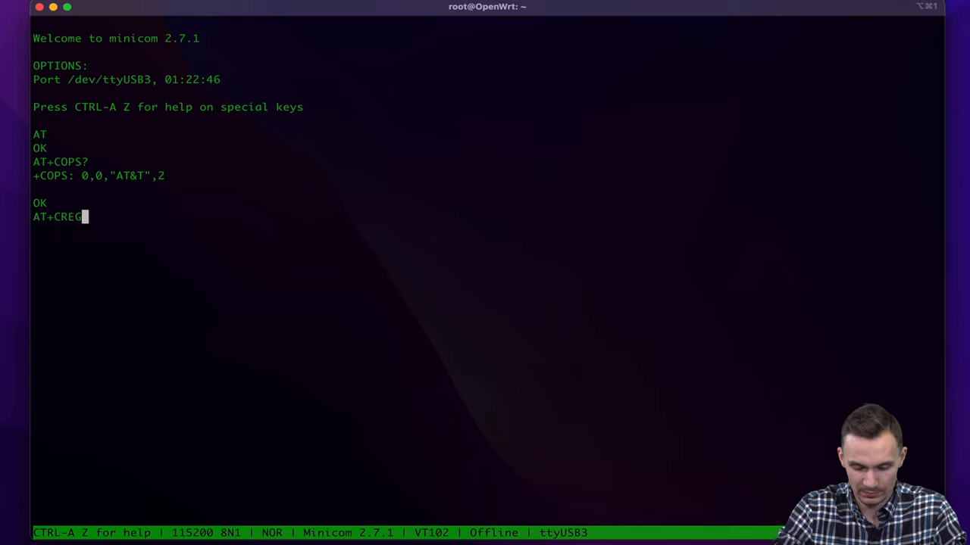
key("Return")
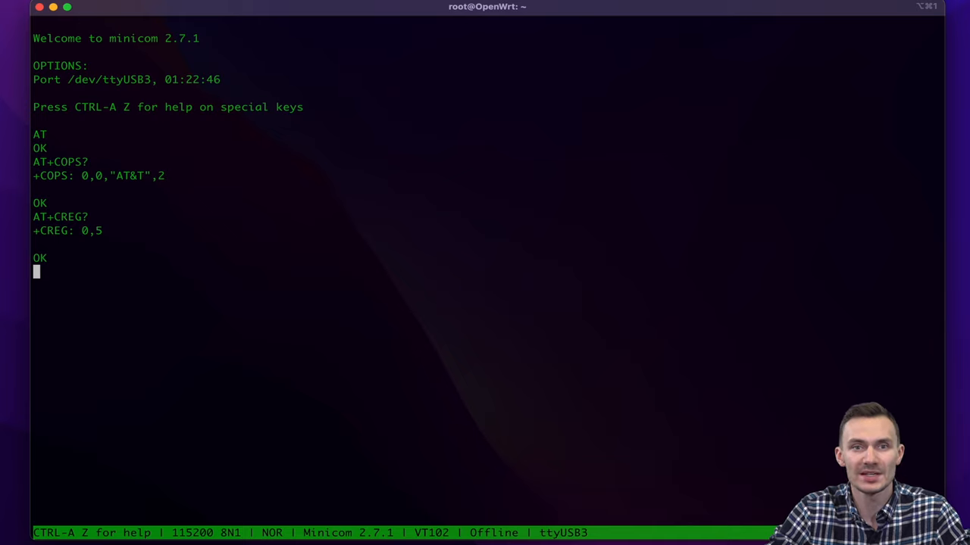
type("AT+CSQ")
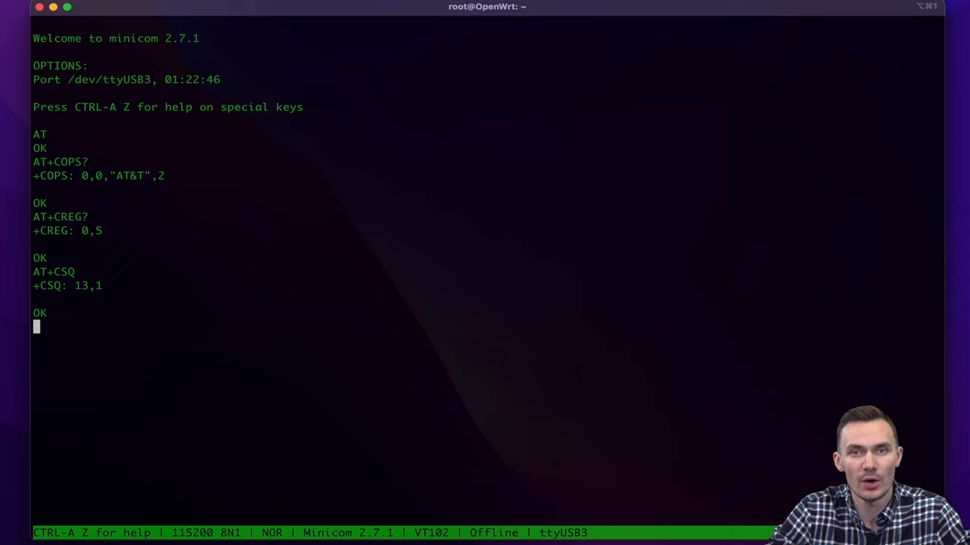
Send AT+CGDCONT? to read the modem's stored packet data context settings
type("AT")
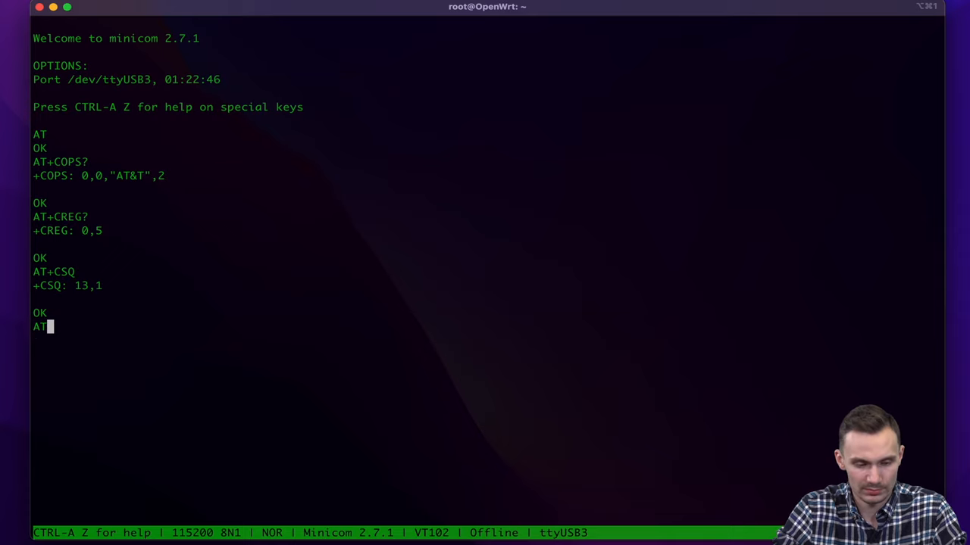
type("CGD")
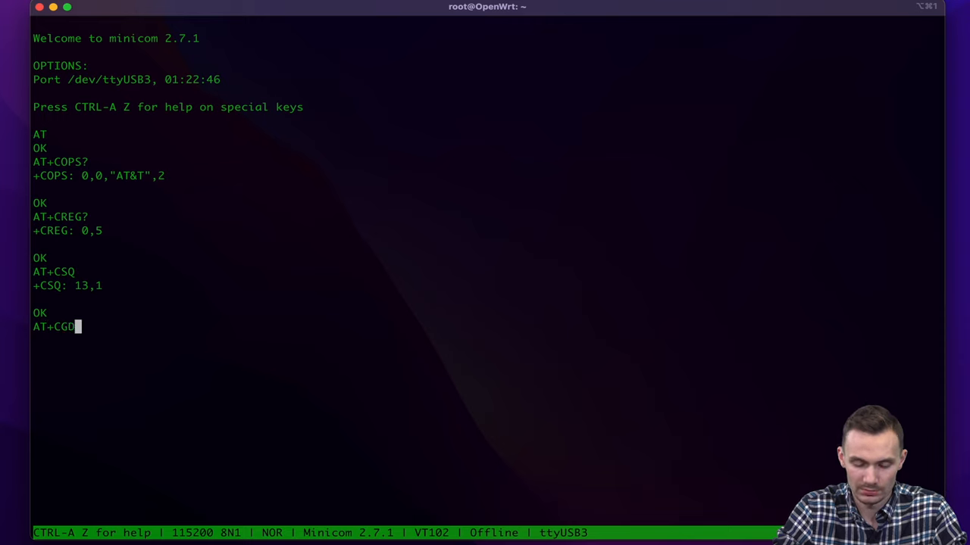
type("CONT?")
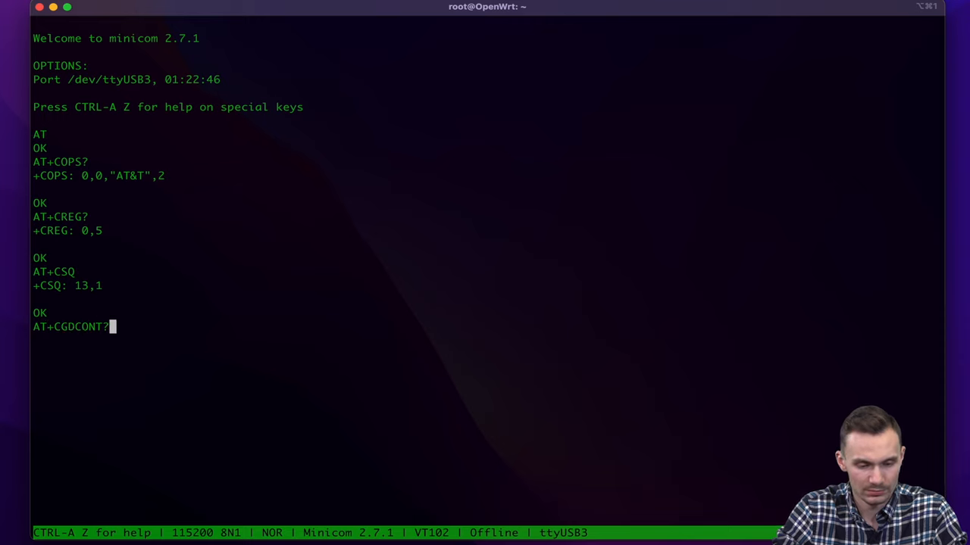
key("Return")
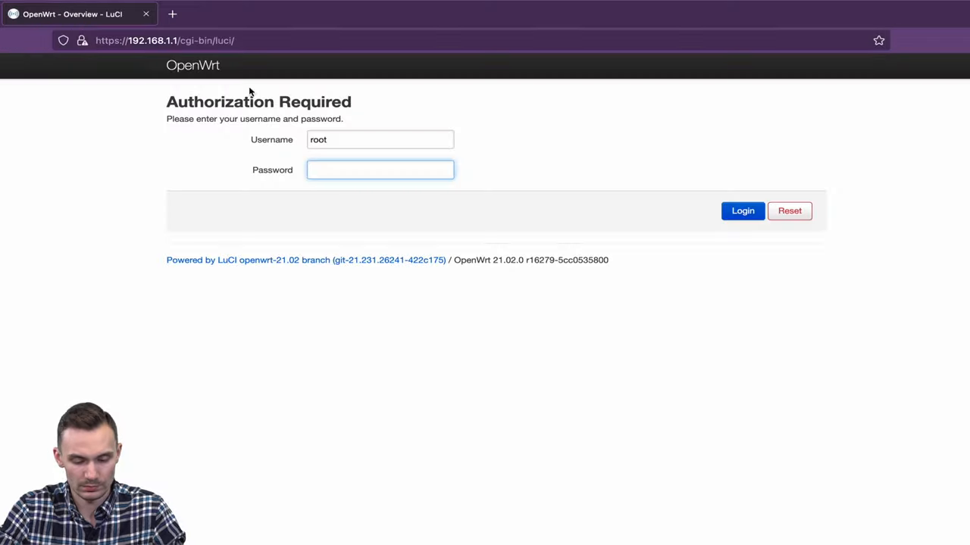
Log in to LuCI and go to Network > Interfaces
left_click(741, 211)
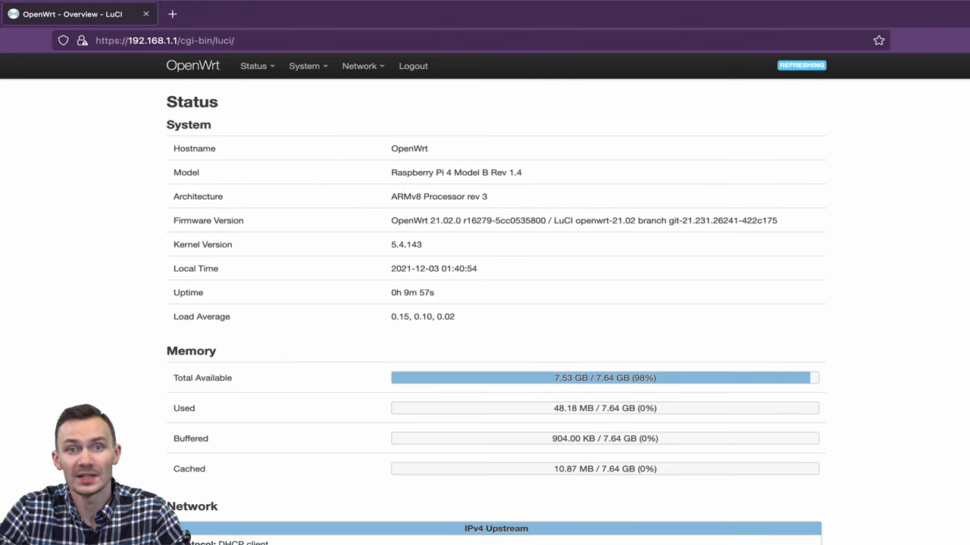
left_click(359, 66)
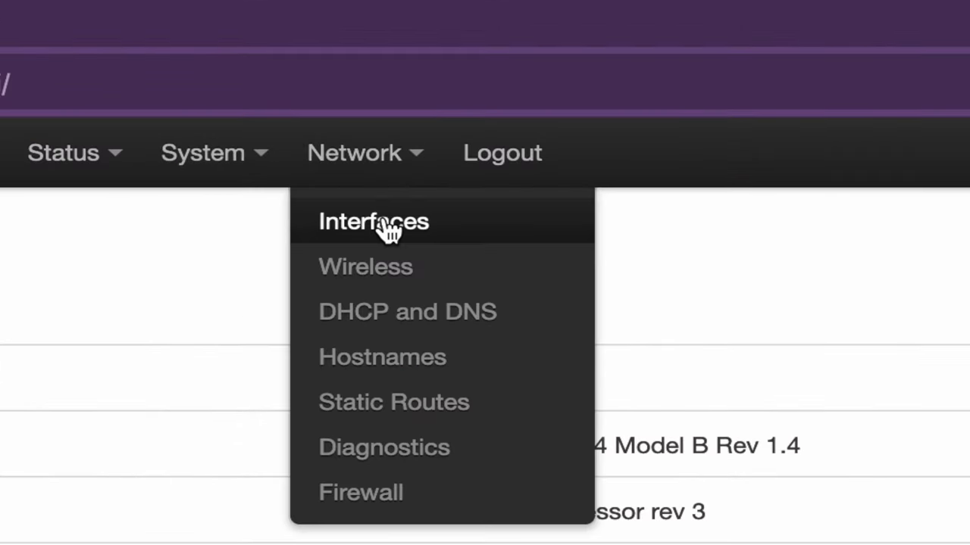
left_click(374, 222)
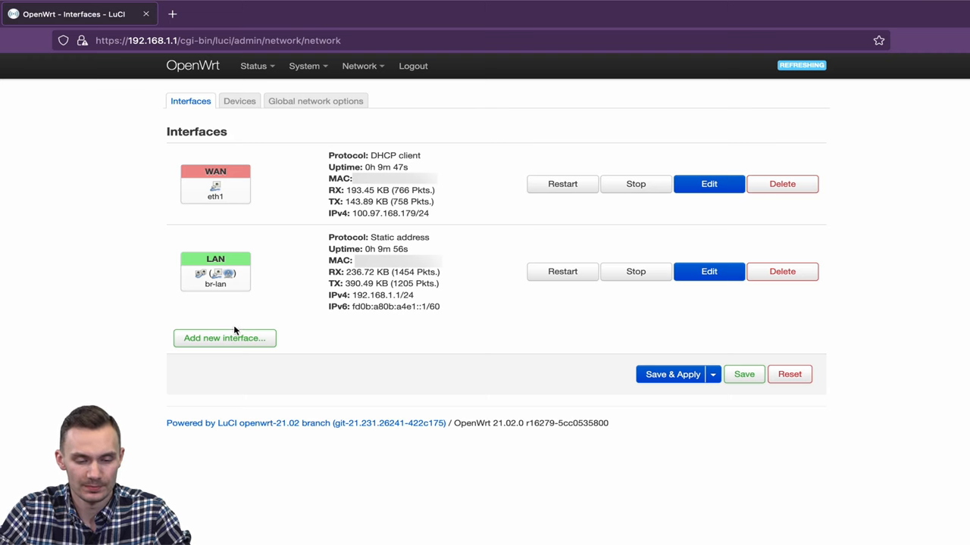
Begin a new interface named WWAN with the UMTS/GPRS/EV-DO protocol
left_click(224, 338)
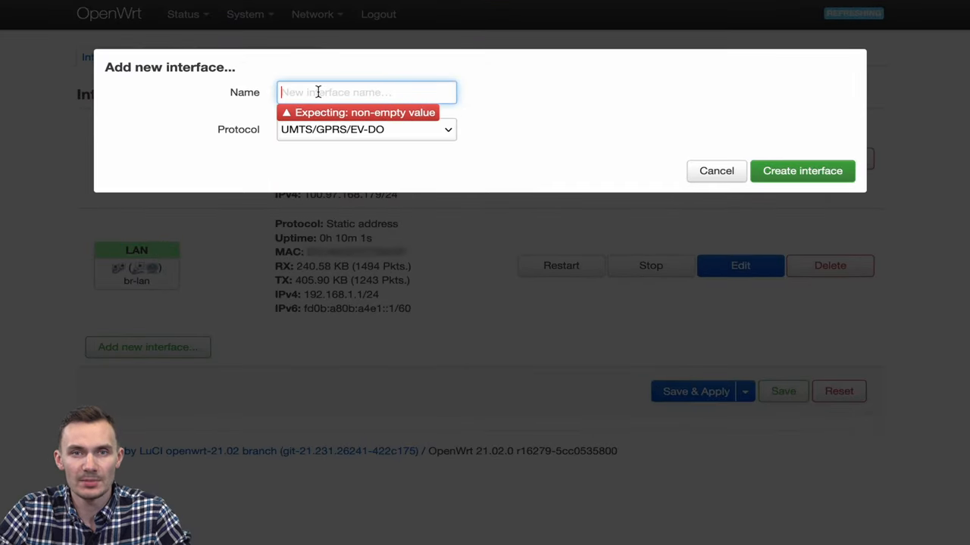
type("WWAN")
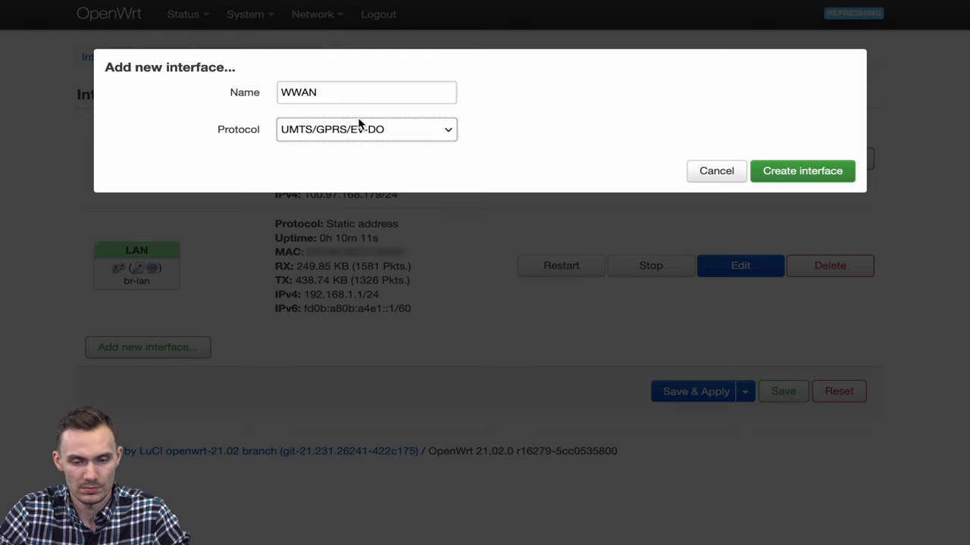
mouse_move(747, 153)
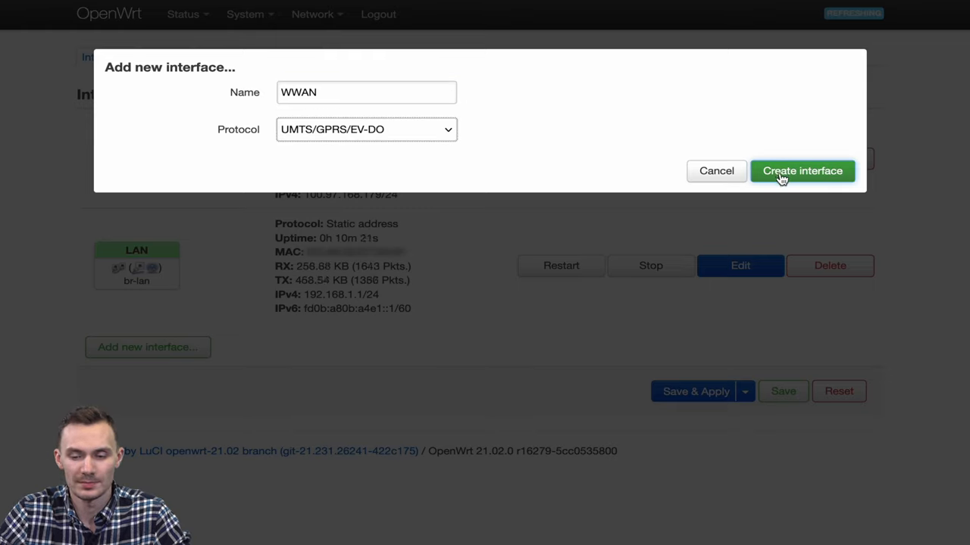
Create WWAN using modem /dev/ttyUSB2, service type UMTS/GPRS and APN super
left_click(802, 170)
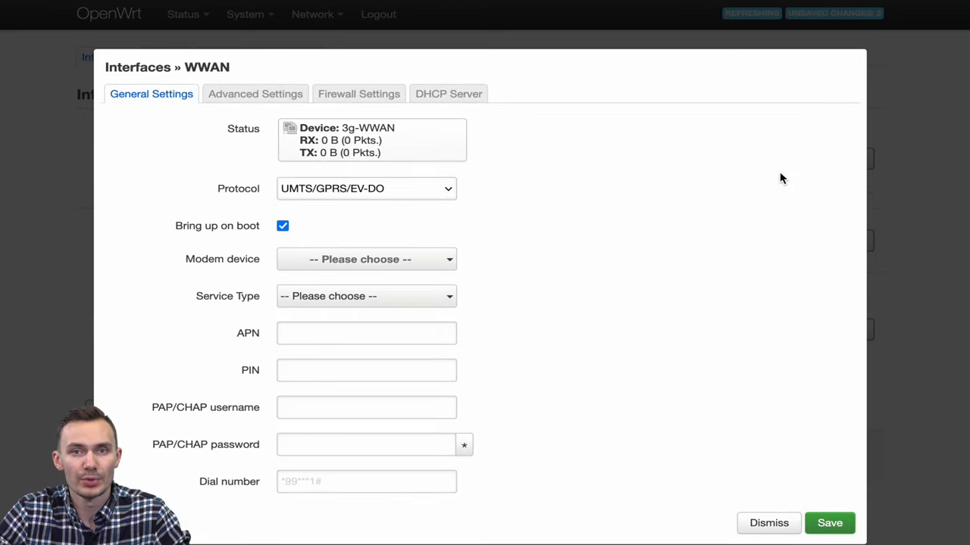
mouse_move(368, 236)
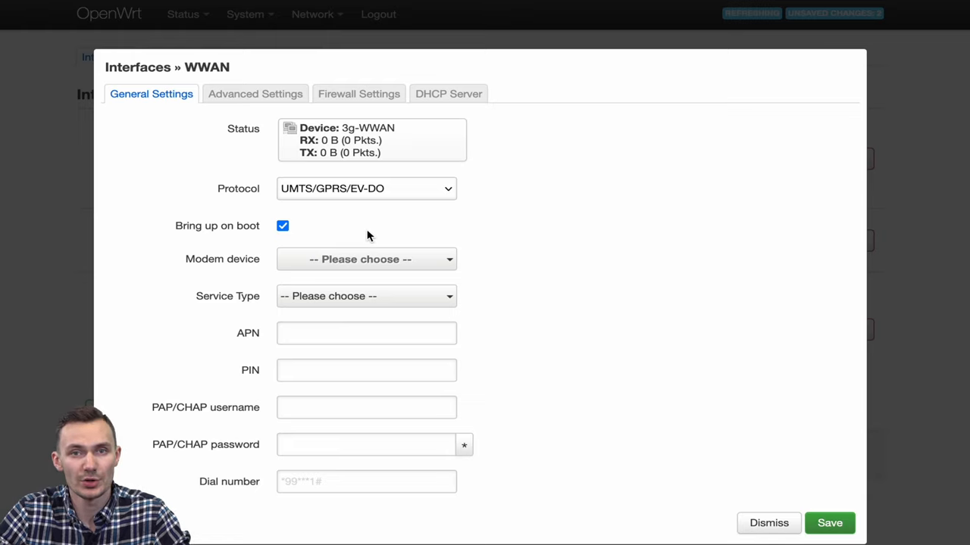
left_click(366, 259)
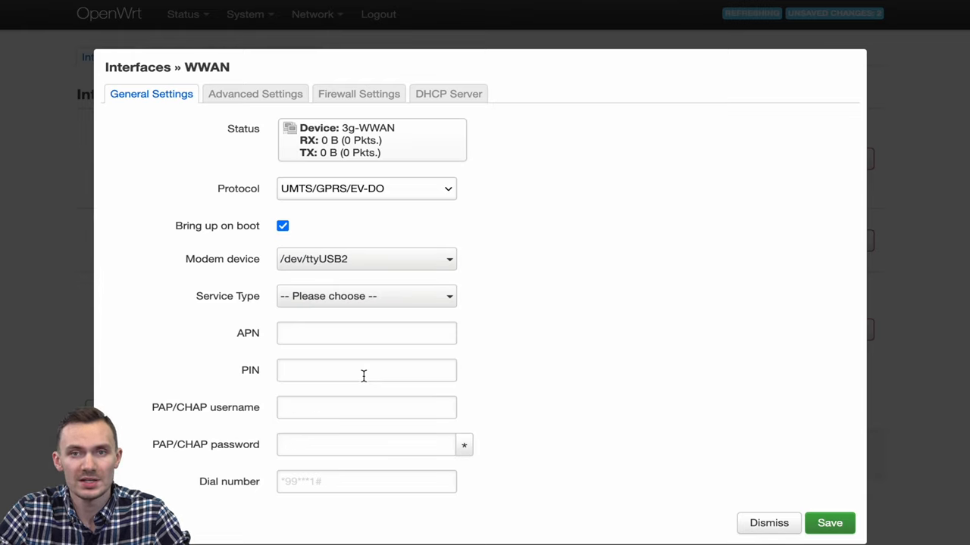
left_click(365, 296)
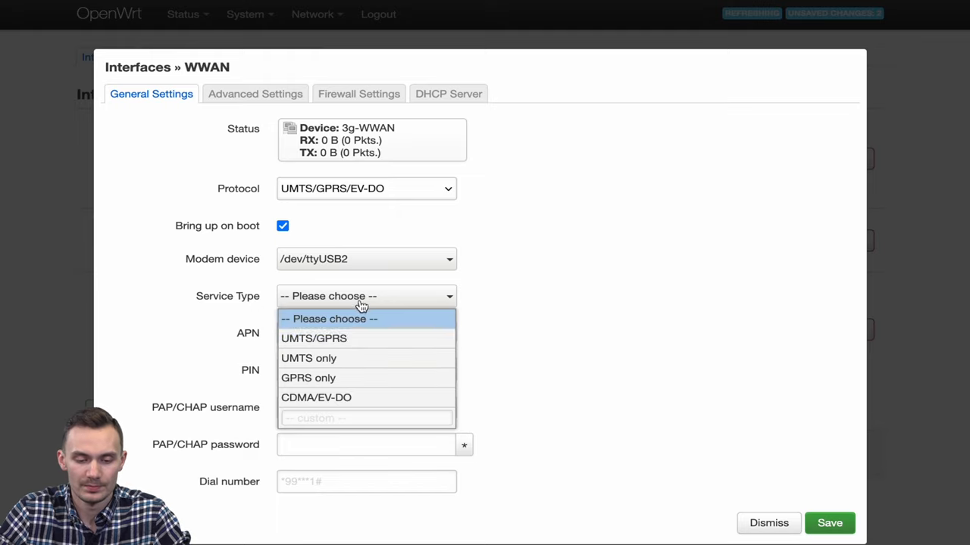
left_click(314, 339)
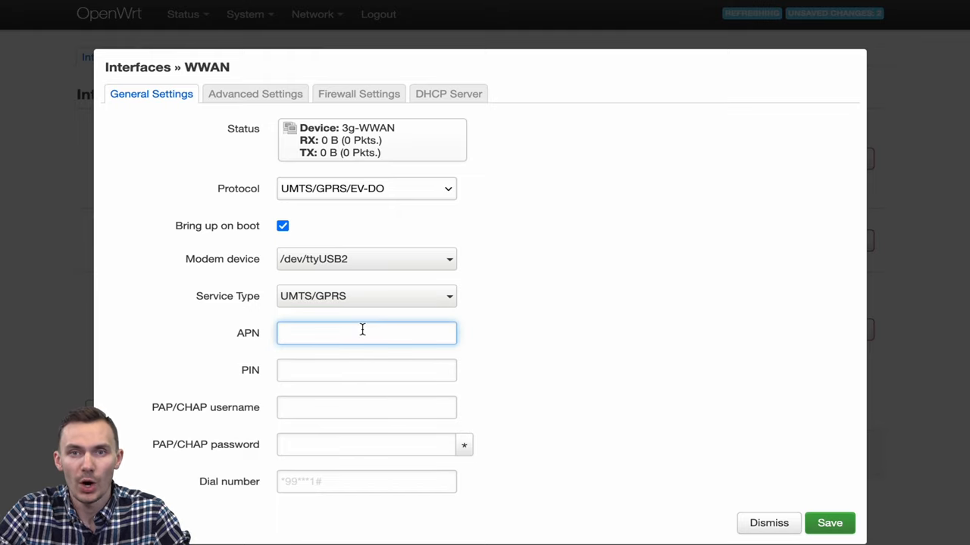
type("supoer")
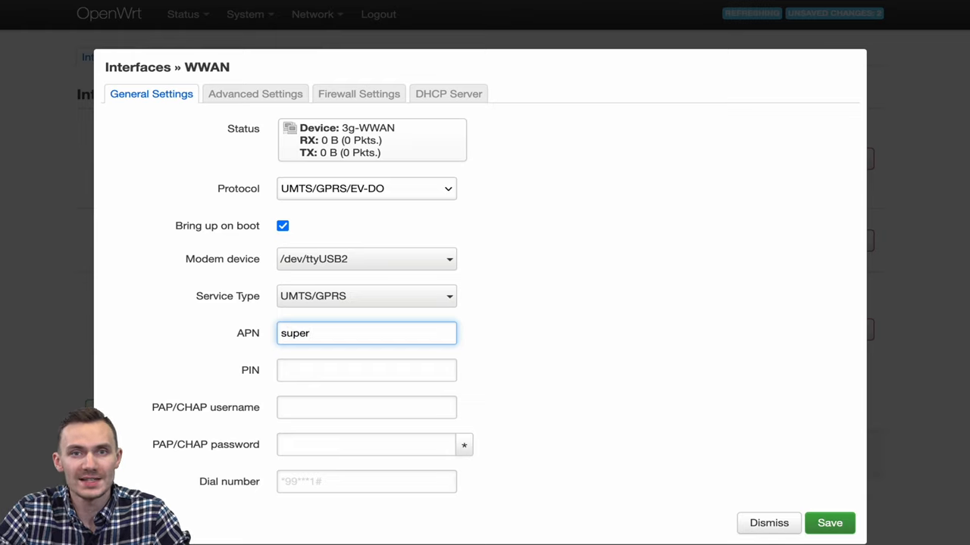
left_click(366, 408)
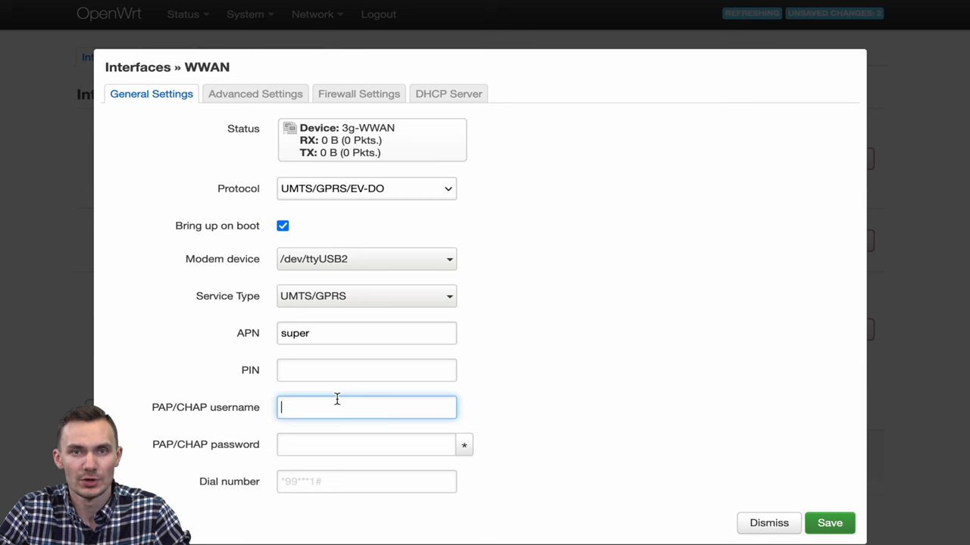
Assign WWAN a firewall zone and save its settings dialog
left_click(358, 93)
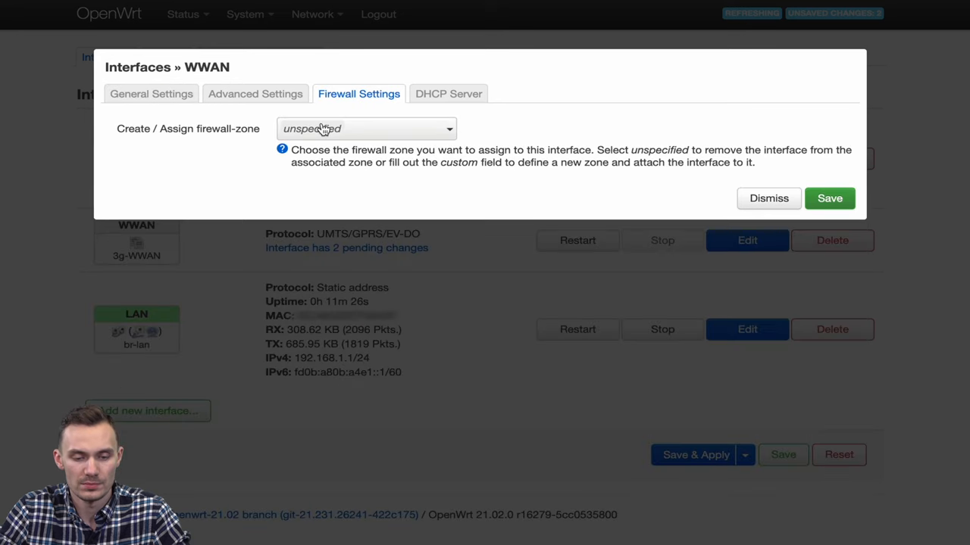
left_click(366, 128)
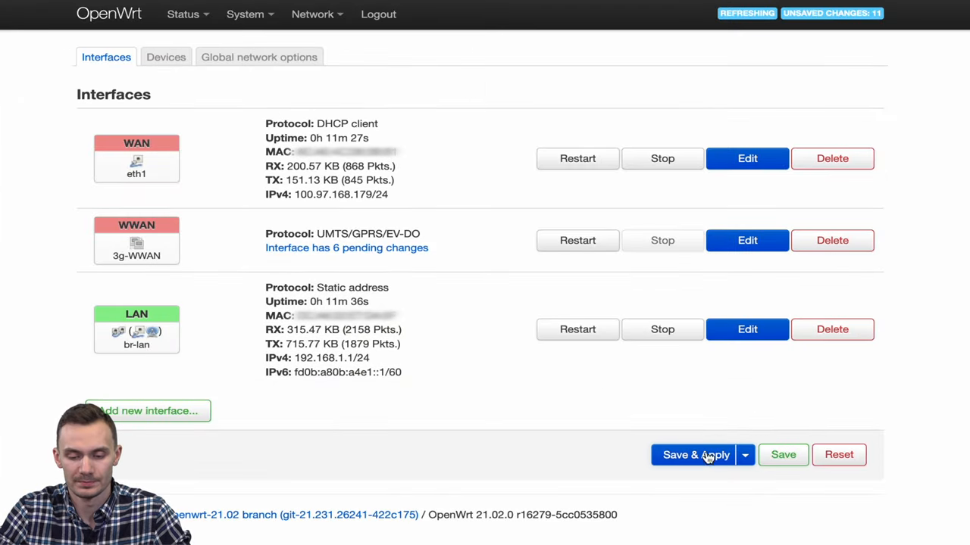
Apply the WWAN changes and ping 8.8.8.8 via 3g-WWAN: 5 sent, 5 received, 0% loss
left_click(694, 454)
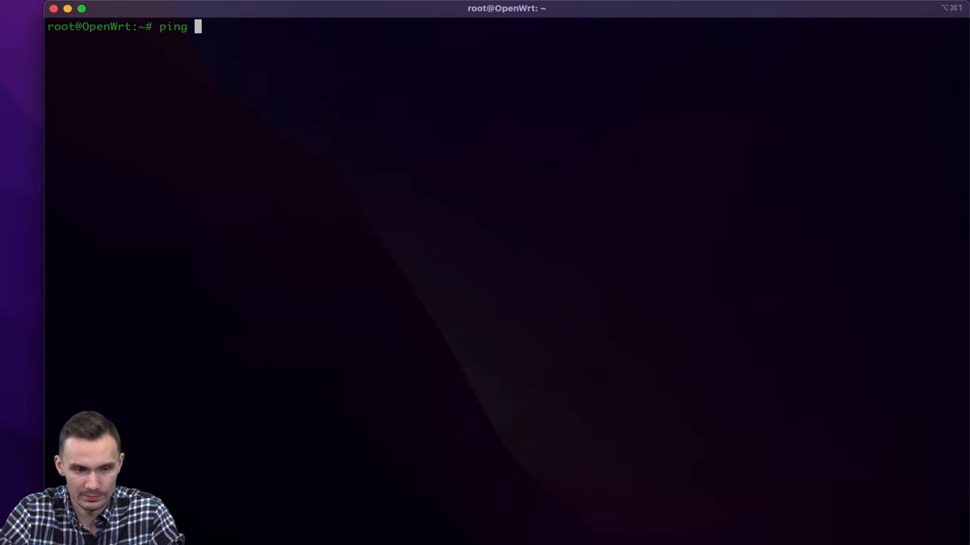
key("Return")
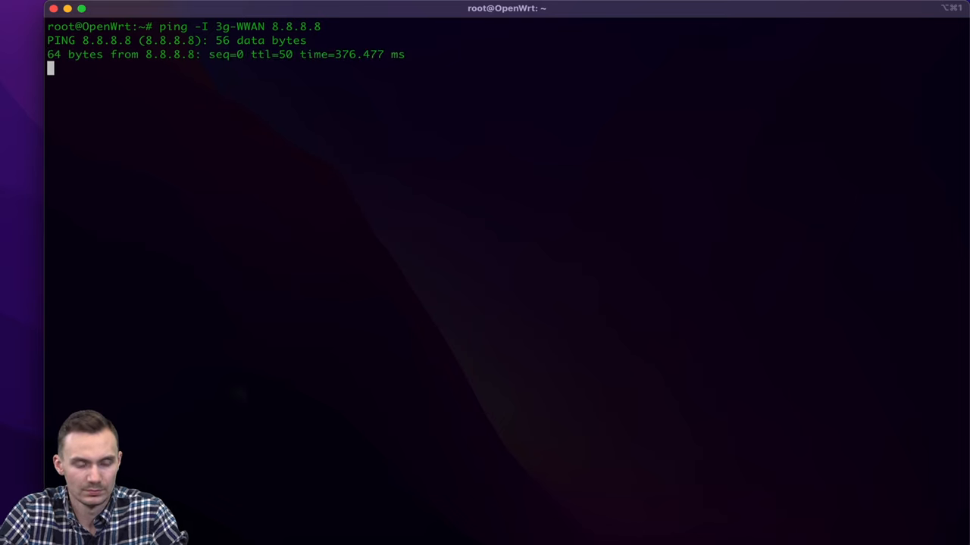
key("ctrl+c")
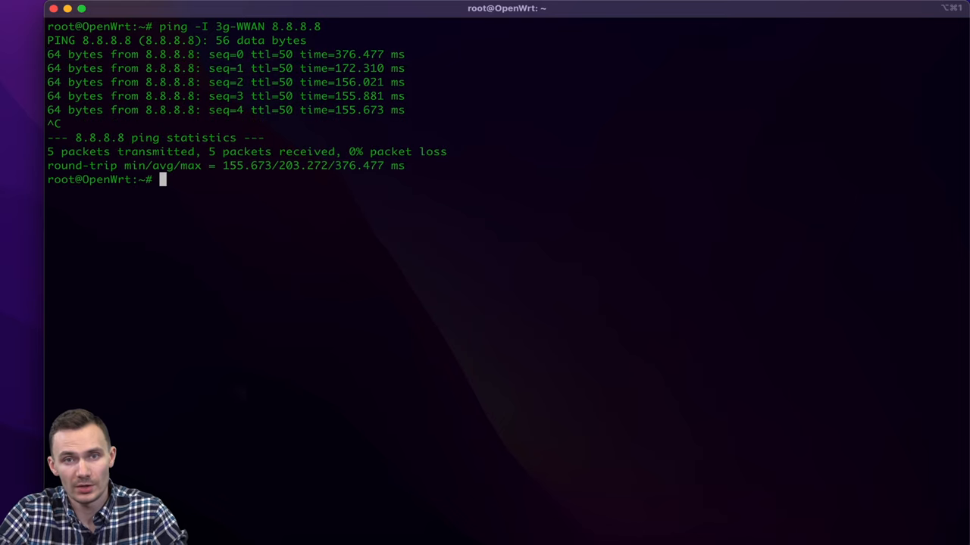